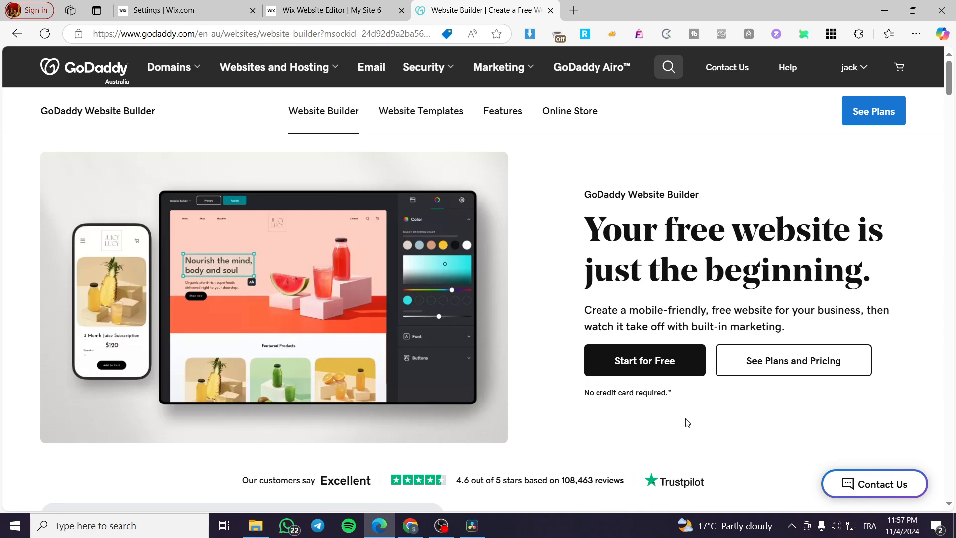
{"action": "mouse_move", "coordinate": [834, 339]}
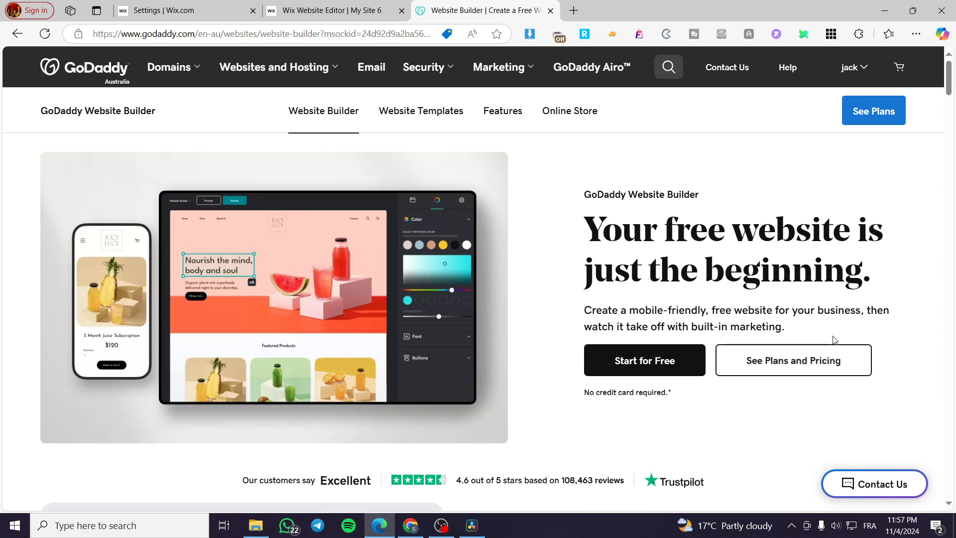
{"action": "mouse_move", "coordinate": [867, 239]}
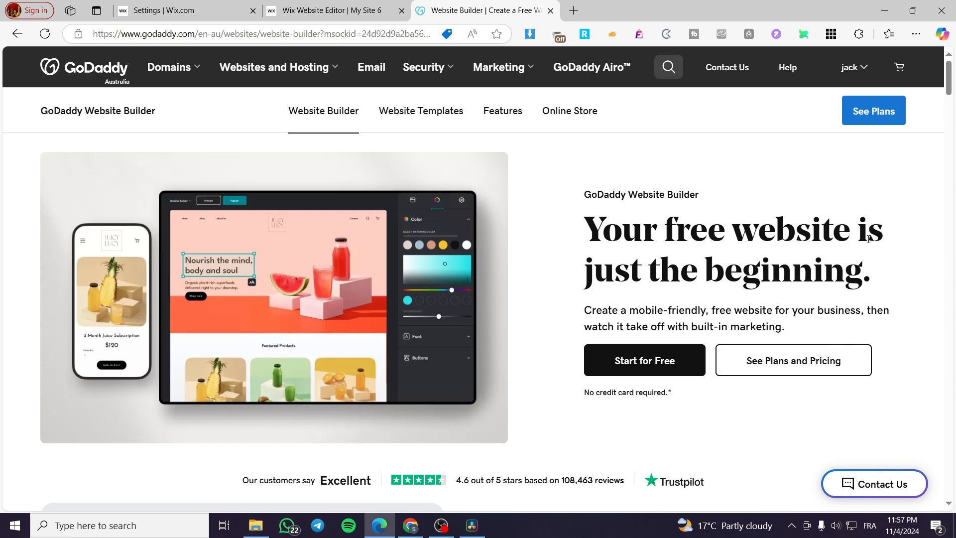
{"action": "mouse_move", "coordinate": [740, 212]}
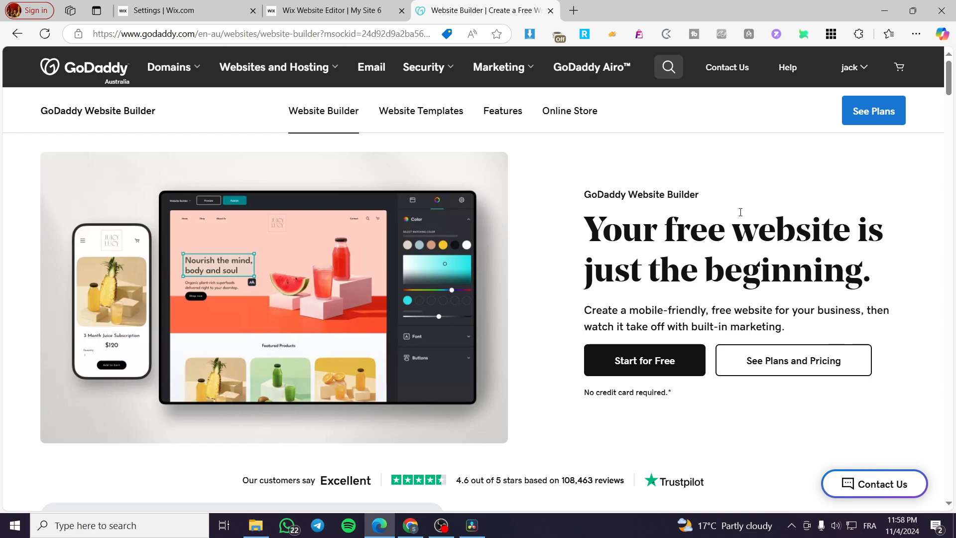
{"action": "mouse_move", "coordinate": [769, 196]}
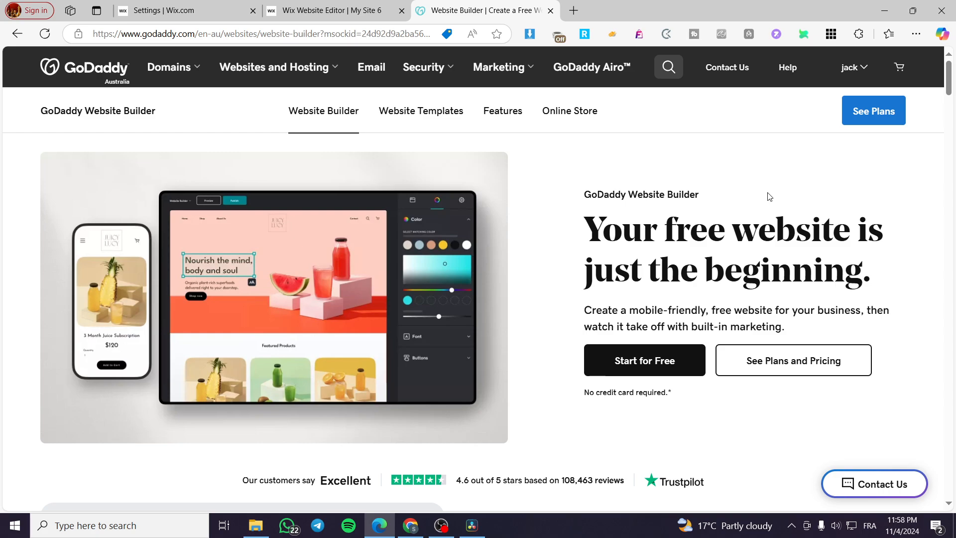
{"action": "mouse_move", "coordinate": [807, 192]}
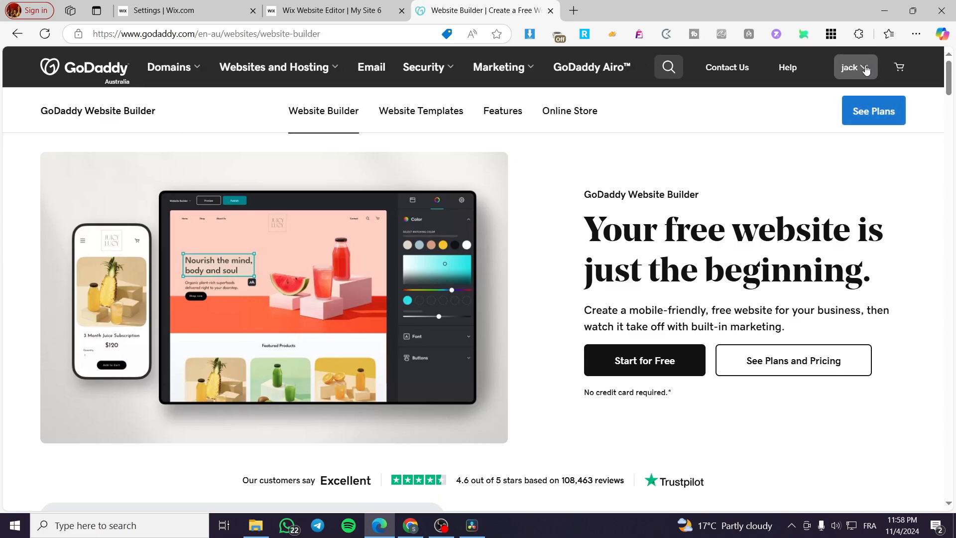
Go to My Products from the account menu to list owned websites
{"action": "left_click", "coordinate": [855, 67]}
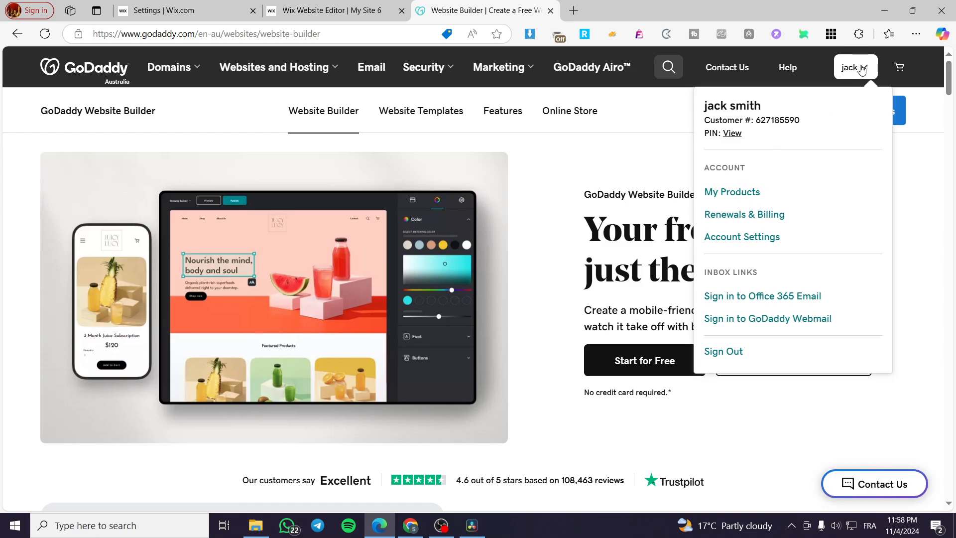
{"action": "mouse_move", "coordinate": [864, 73]}
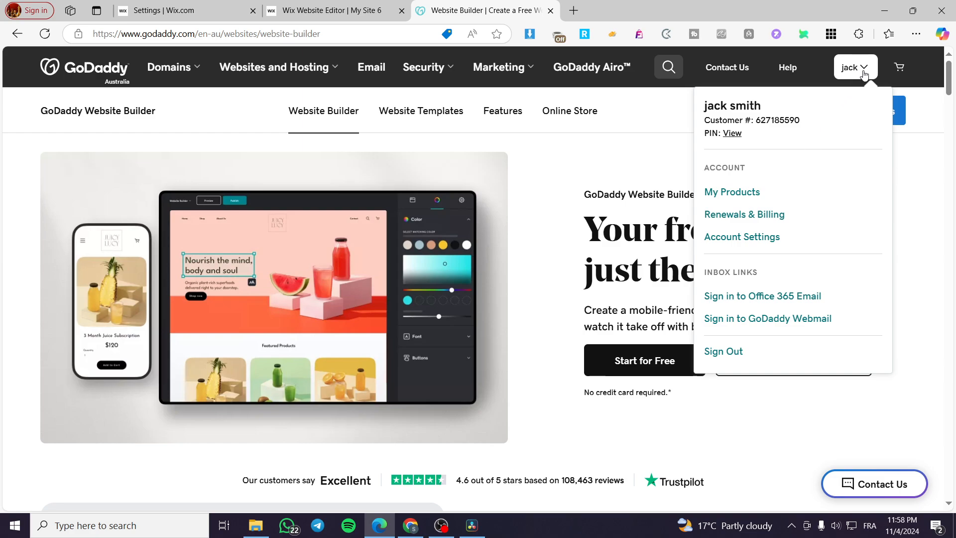
{"action": "mouse_move", "coordinate": [731, 178]}
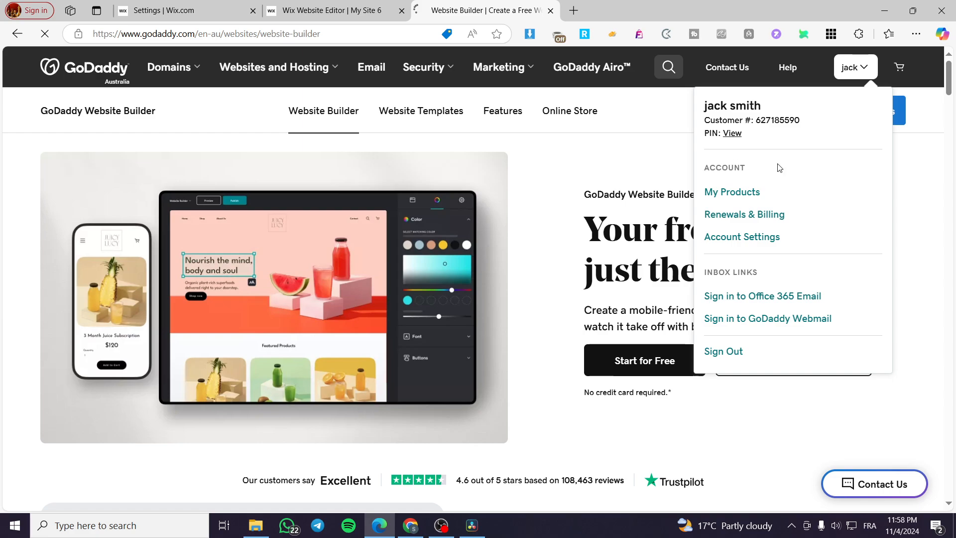
{"action": "left_click", "coordinate": [732, 191]}
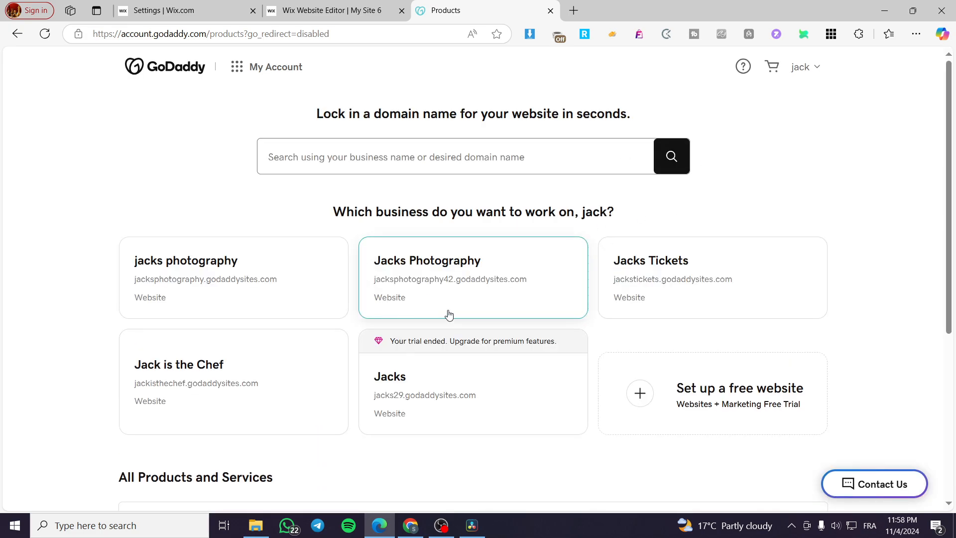
{"action": "mouse_move", "coordinate": [282, 295]}
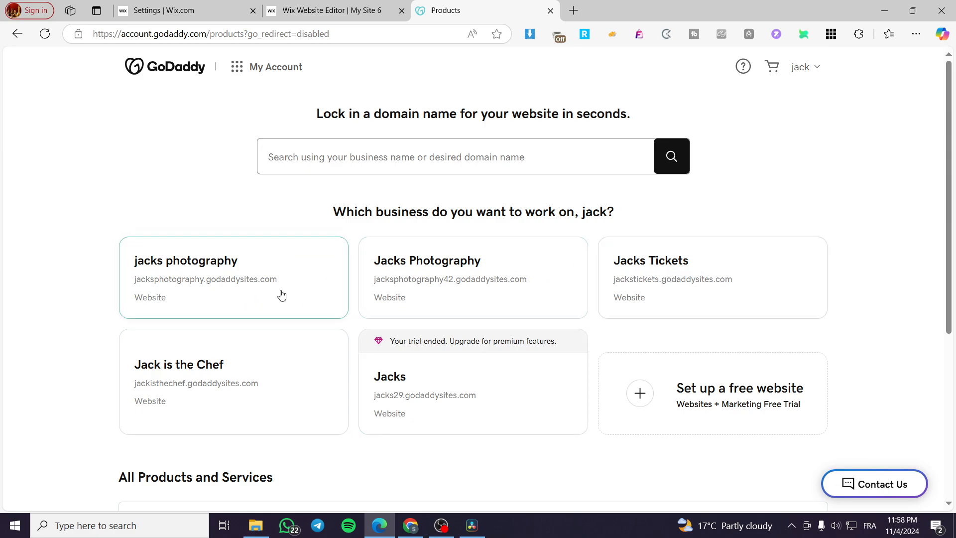
{"action": "mouse_move", "coordinate": [796, 193]}
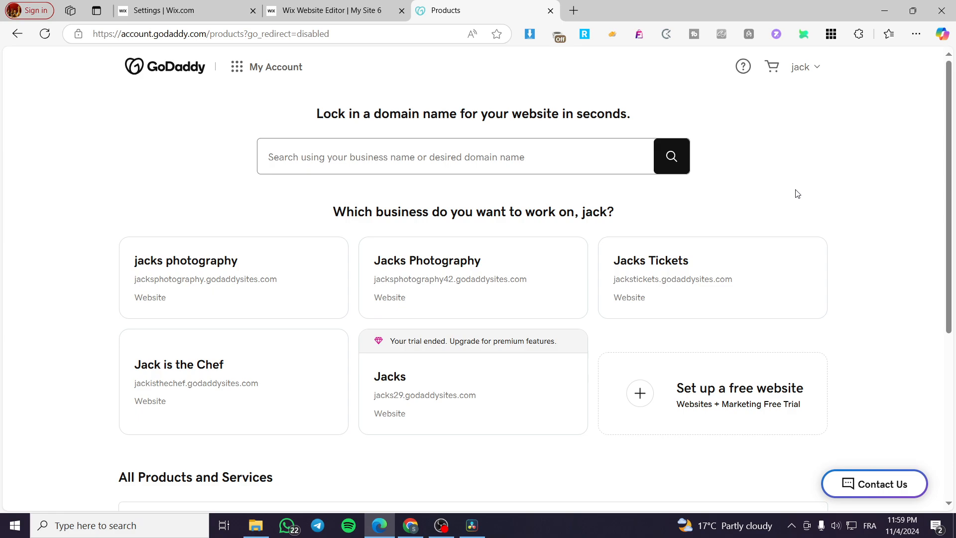
{"action": "mouse_move", "coordinate": [817, 189]}
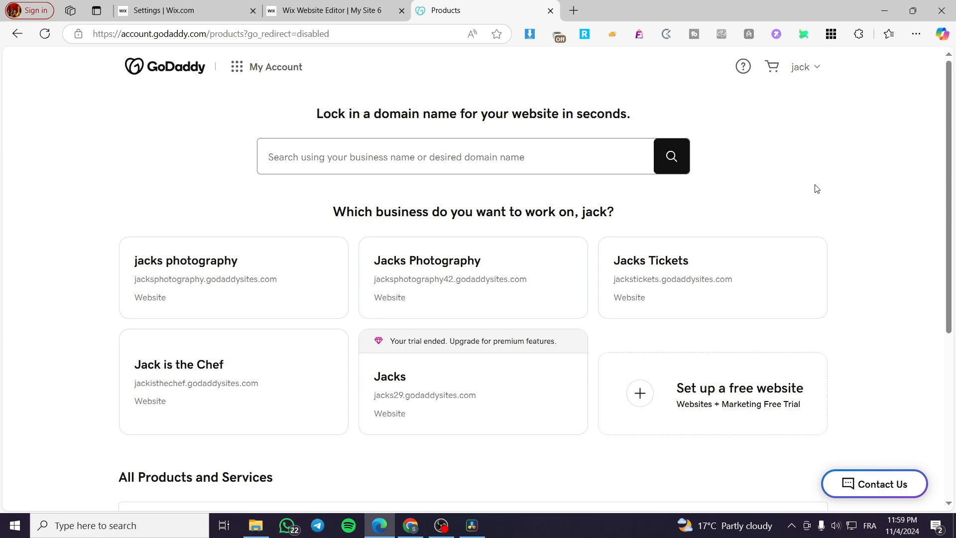
{"action": "mouse_move", "coordinate": [842, 408]}
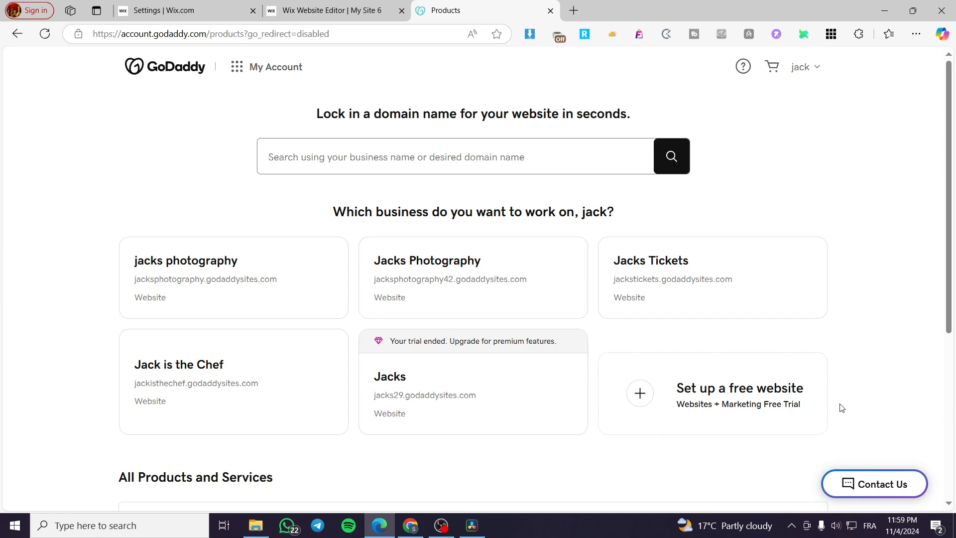
{"action": "mouse_move", "coordinate": [701, 400]}
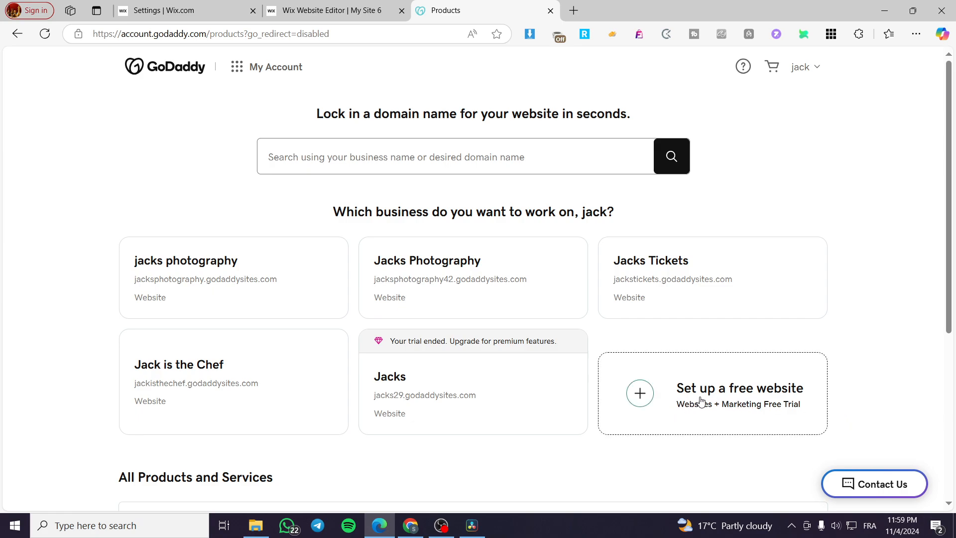
{"action": "left_click", "coordinate": [712, 394]}
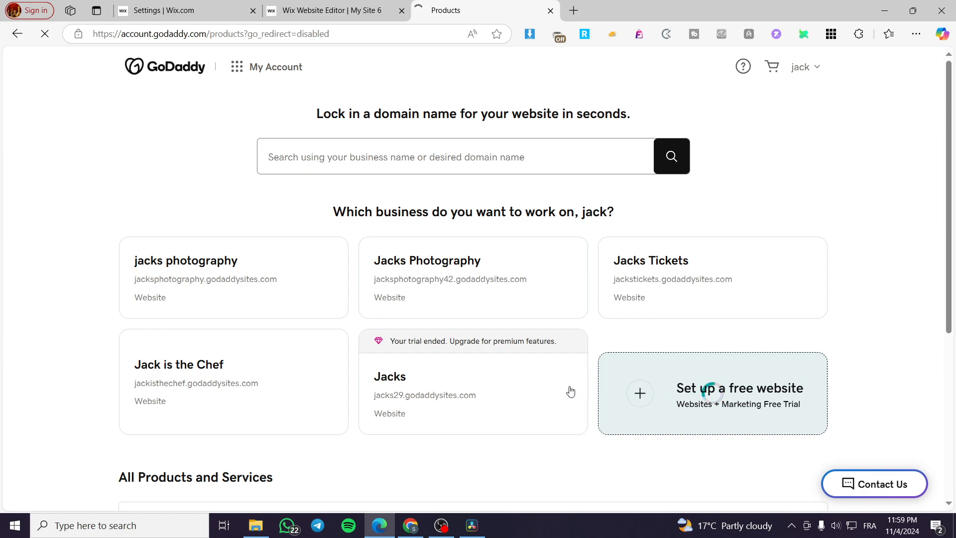
{"action": "mouse_move", "coordinate": [214, 215]}
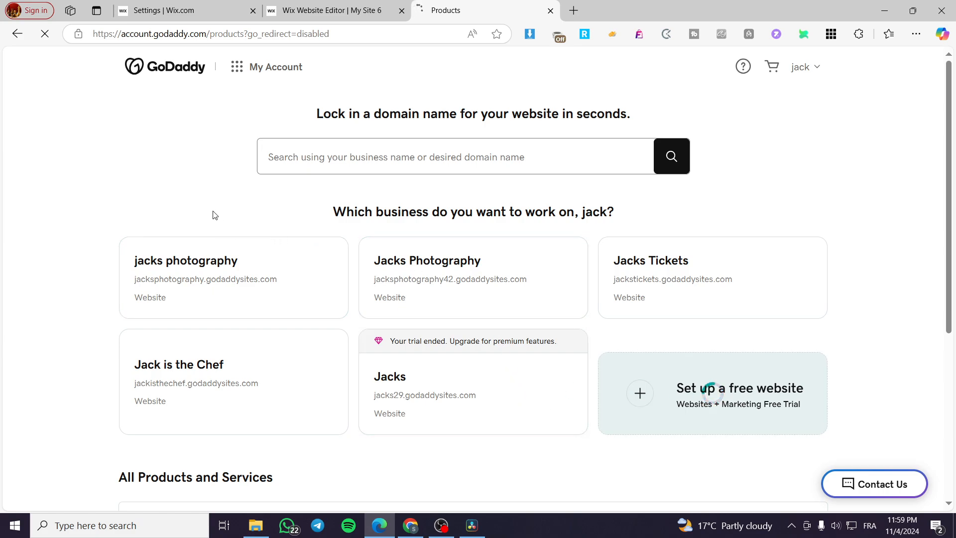
{"action": "mouse_move", "coordinate": [354, 173]}
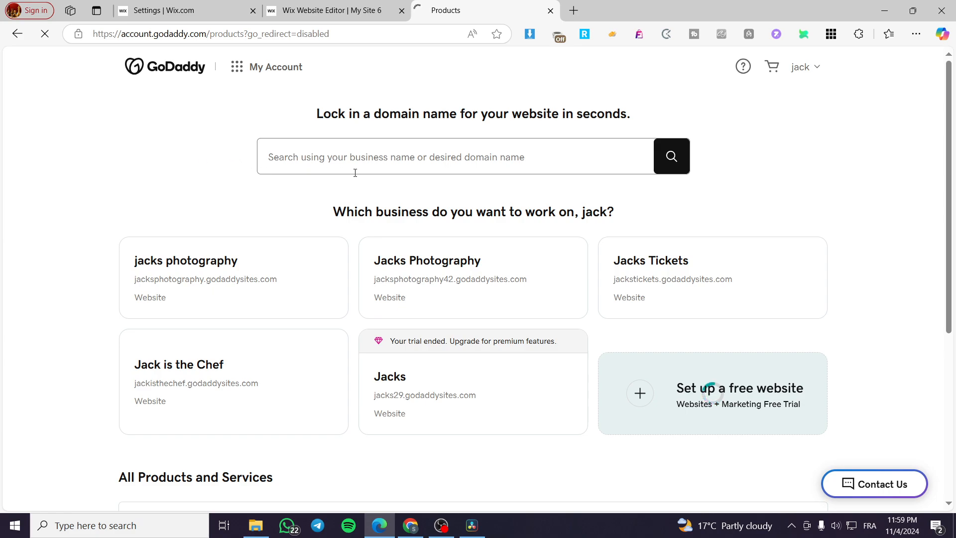
{"action": "left_click", "coordinate": [712, 393]}
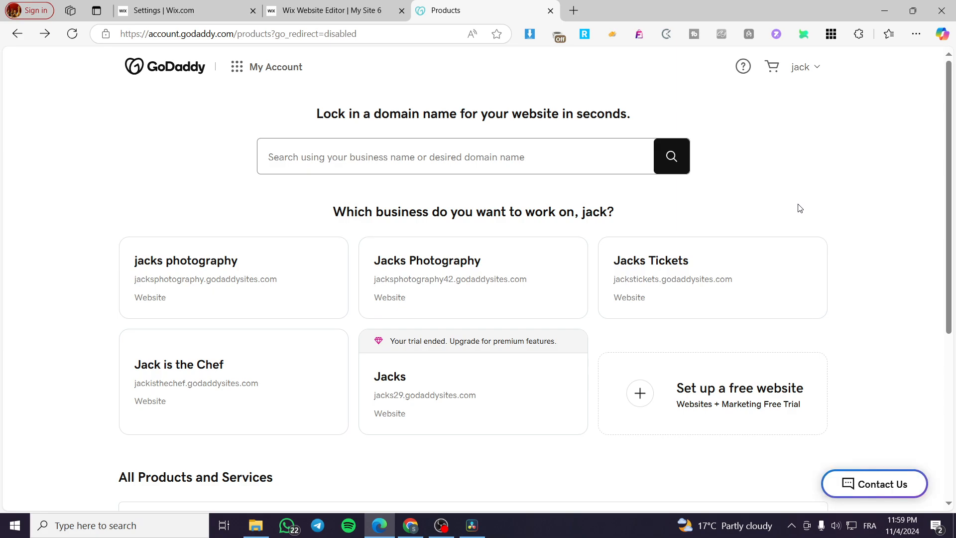
{"action": "mouse_move", "coordinate": [535, 463]}
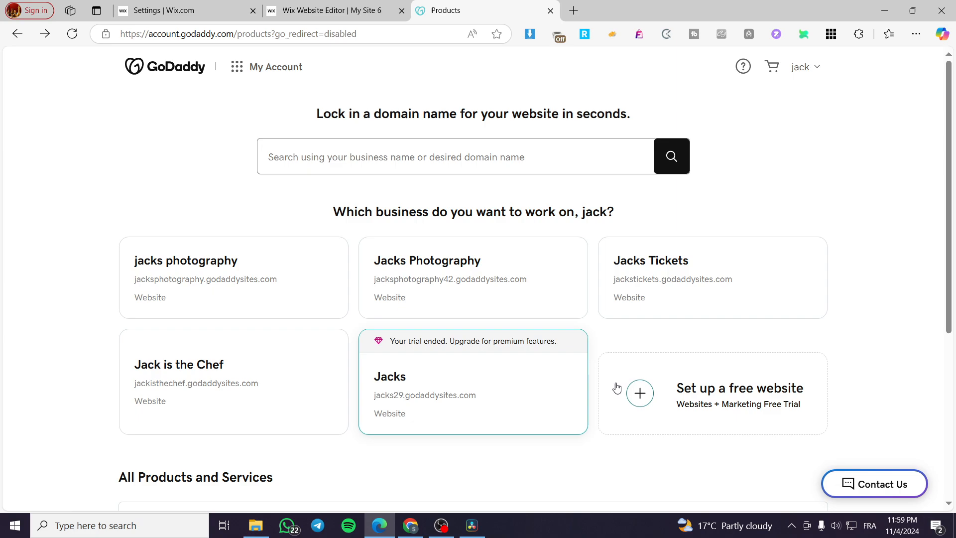
{"action": "mouse_move", "coordinate": [563, 350]}
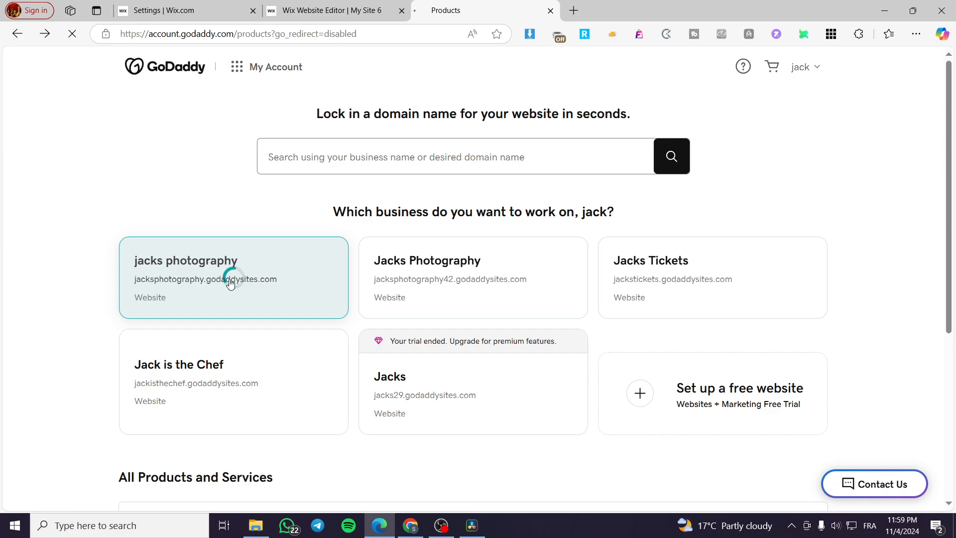
Enter the jacks photography dashboard and expand the Store section in the sidebar
{"action": "left_click", "coordinate": [229, 279]}
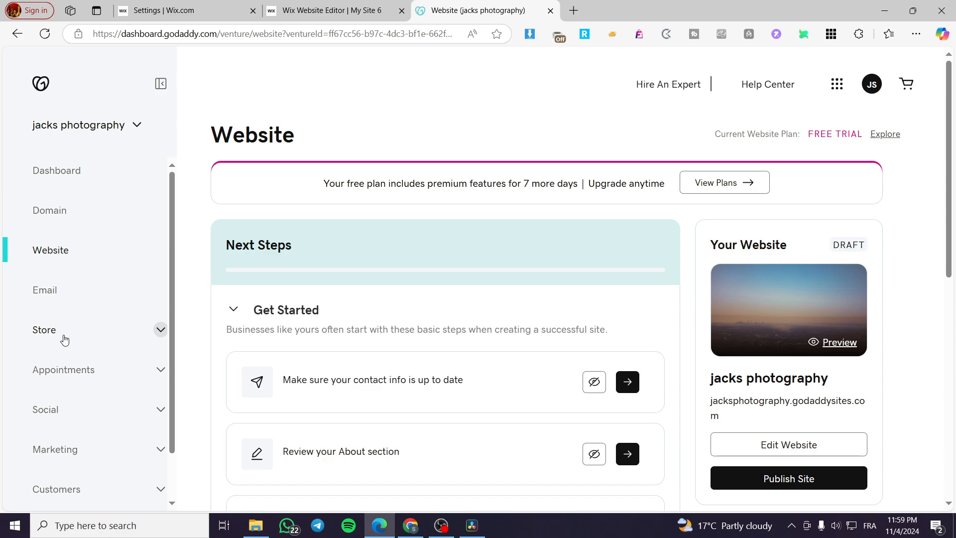
{"action": "left_click", "coordinate": [160, 329]}
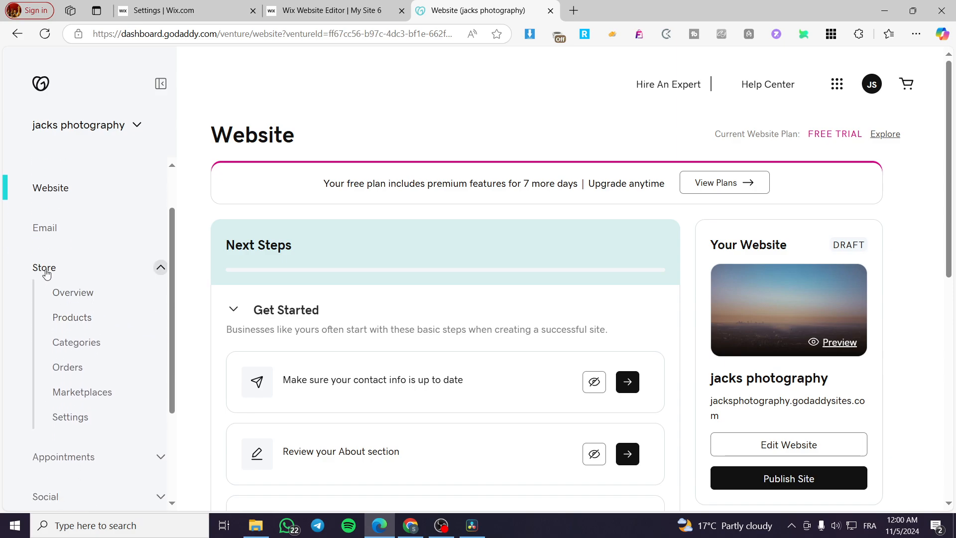
{"action": "mouse_move", "coordinate": [136, 282]}
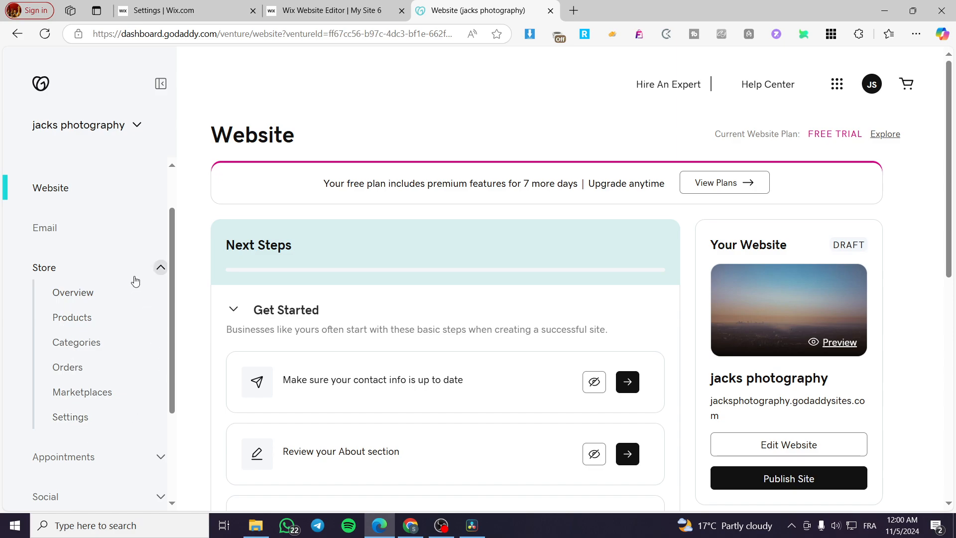
{"action": "left_click", "coordinate": [70, 417]}
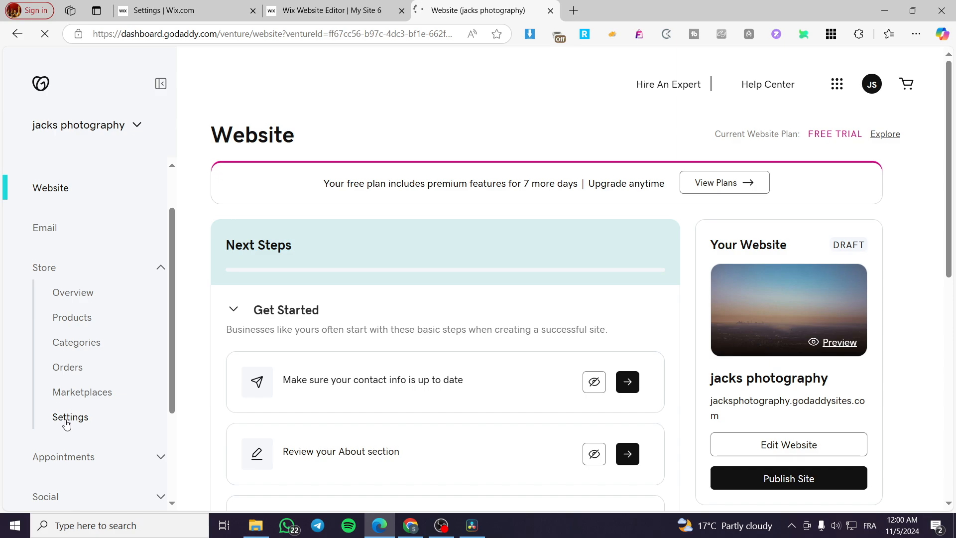
Go to the store Settings page showing General business info for Australia
{"action": "left_click", "coordinate": [71, 417]}
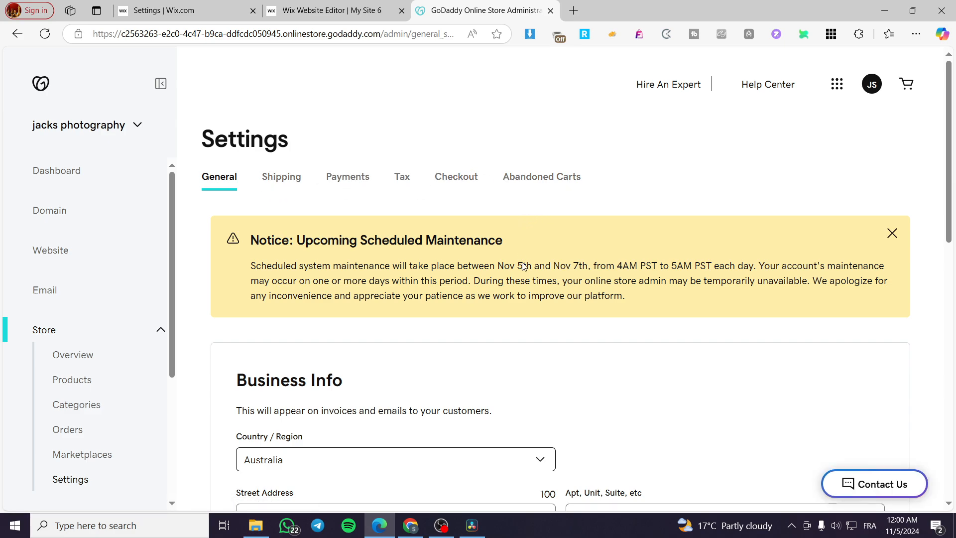
{"action": "mouse_move", "coordinate": [821, 319]}
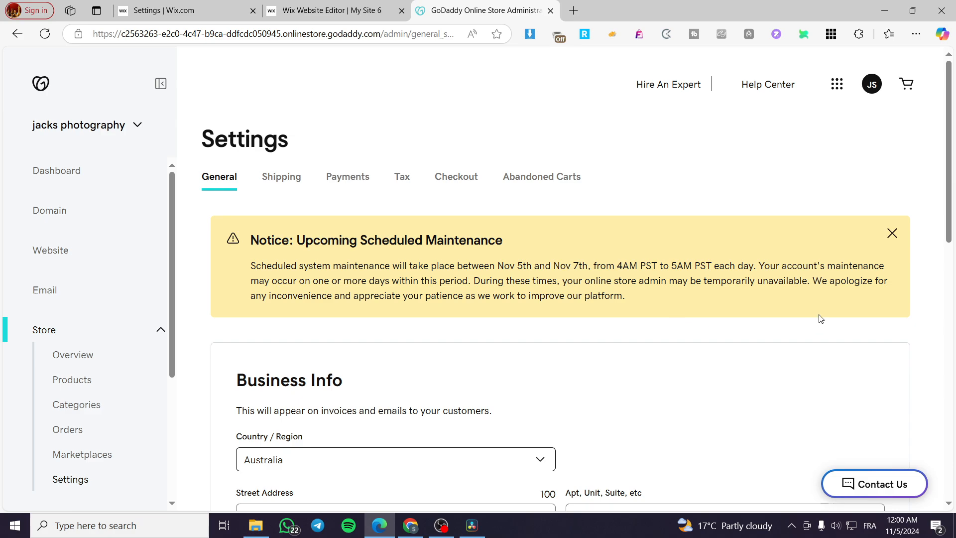
{"action": "mouse_move", "coordinate": [311, 200]}
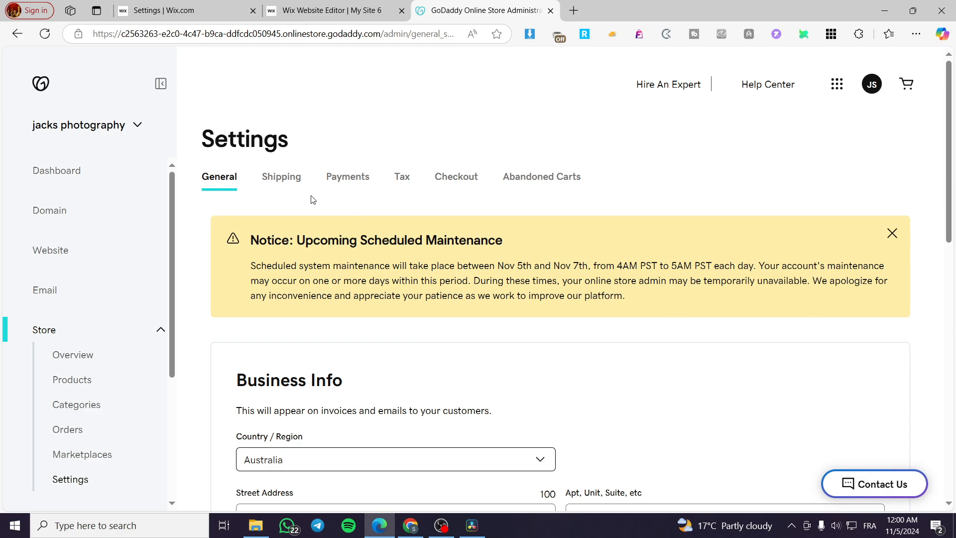
{"action": "mouse_move", "coordinate": [348, 183]}
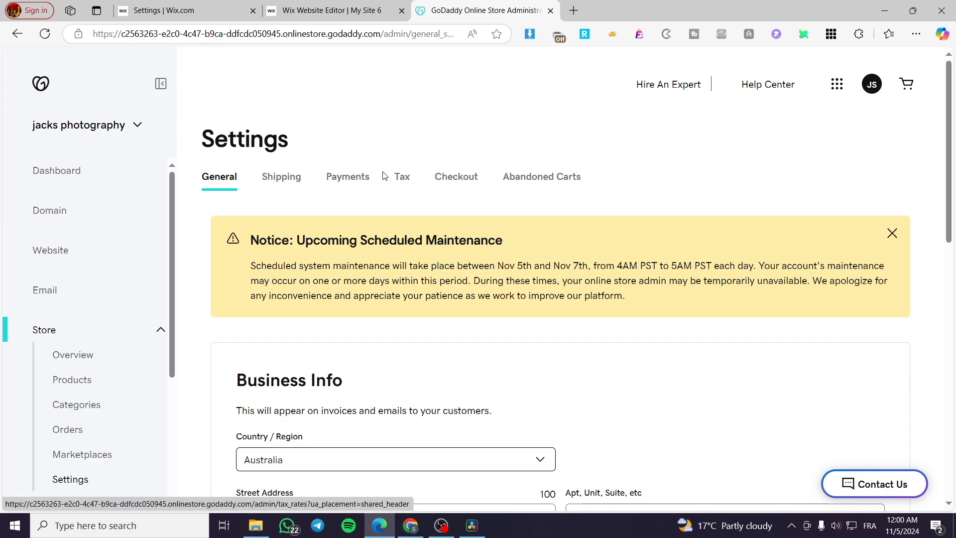
{"action": "mouse_move", "coordinate": [452, 182]}
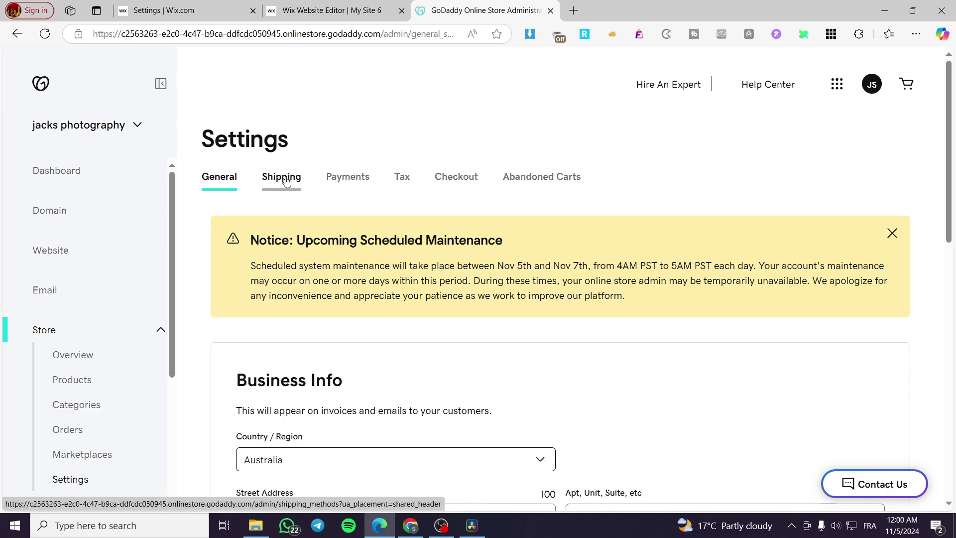
{"action": "left_click", "coordinate": [281, 177]}
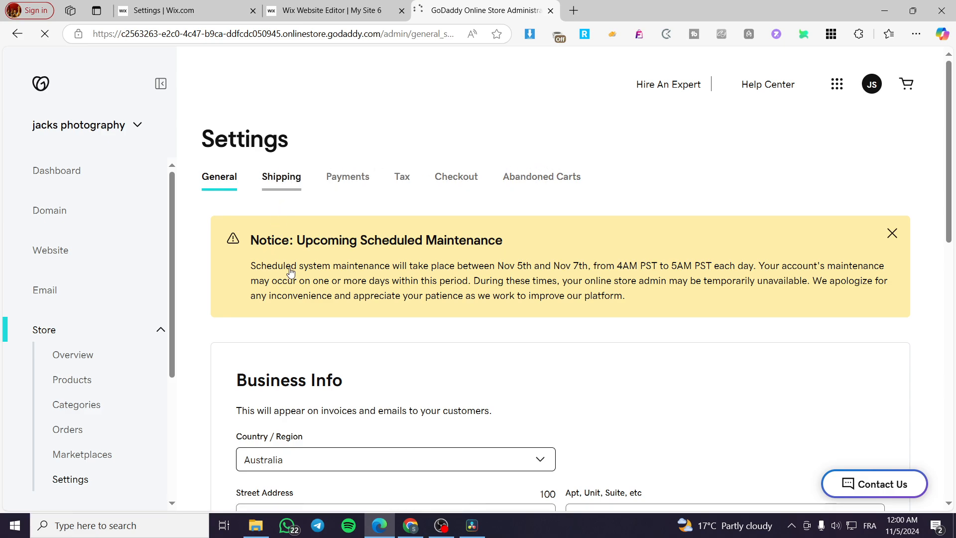
Switch to the Shipping settings and review the Delivery Methods list with Free Shipping for Australia
{"action": "left_click", "coordinate": [282, 176]}
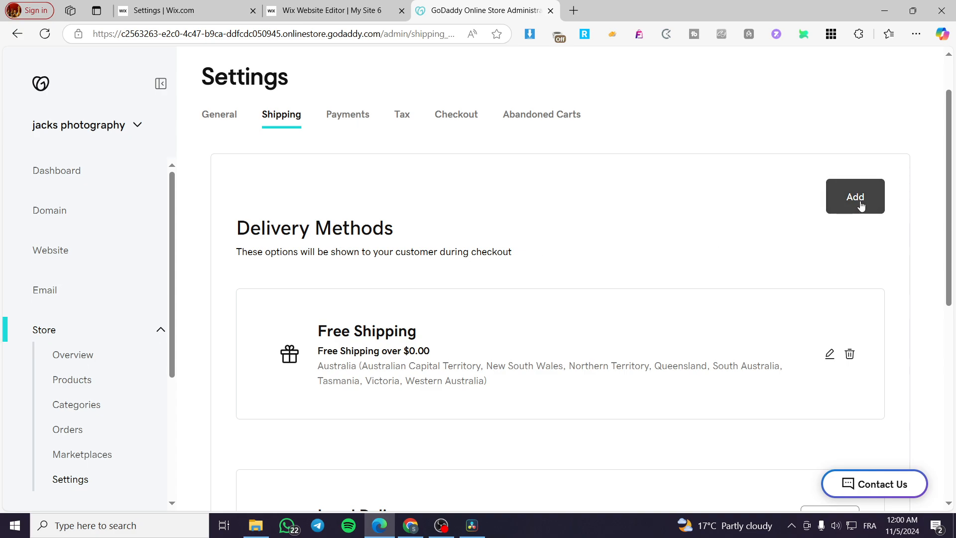
{"action": "scroll", "scroll_direction": "down", "scroll_amount": 3}
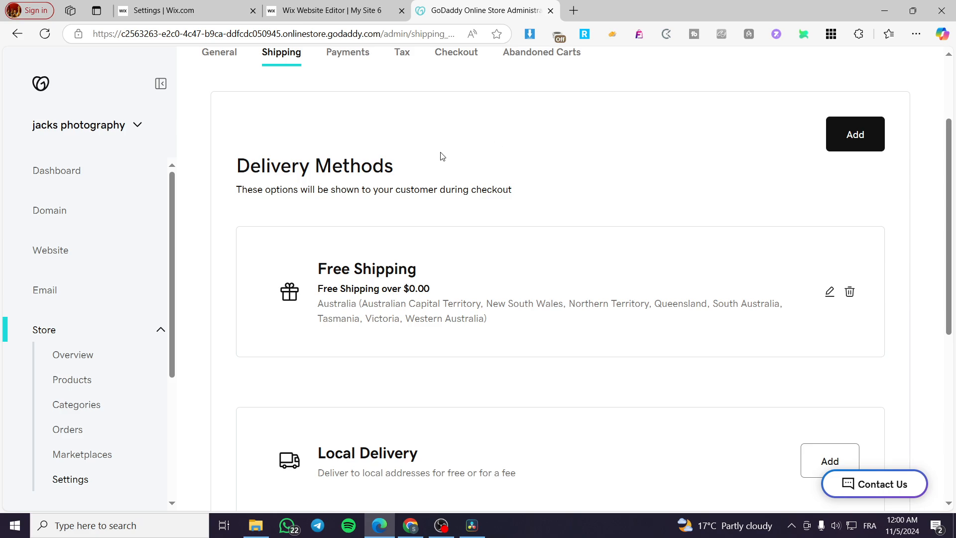
{"action": "scroll", "scroll_direction": "down", "scroll_amount": 3}
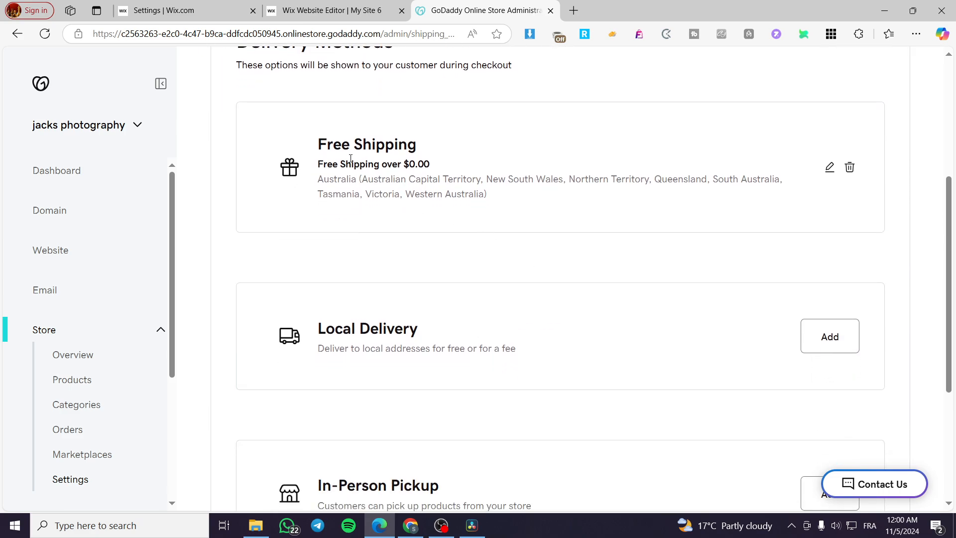
{"action": "mouse_move", "coordinate": [382, 177]}
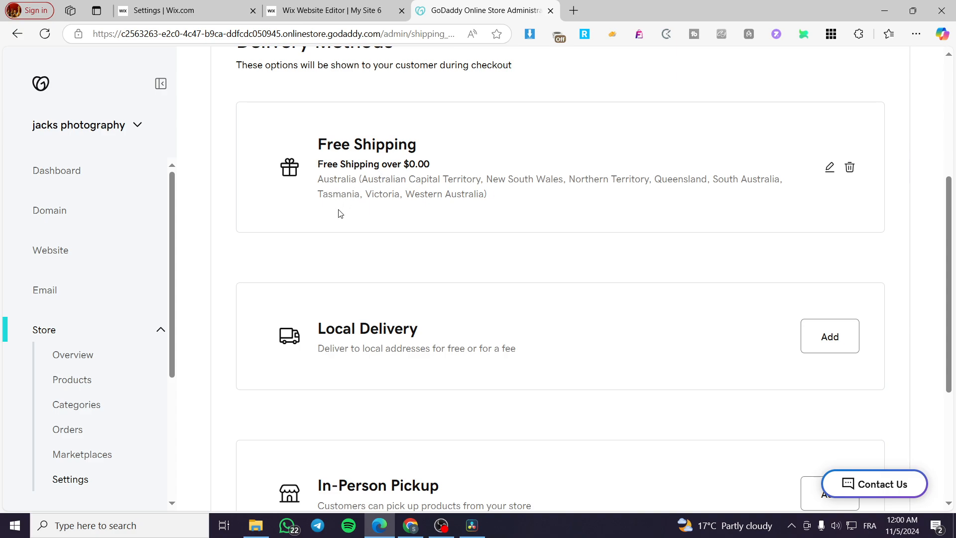
{"action": "mouse_move", "coordinate": [340, 301]}
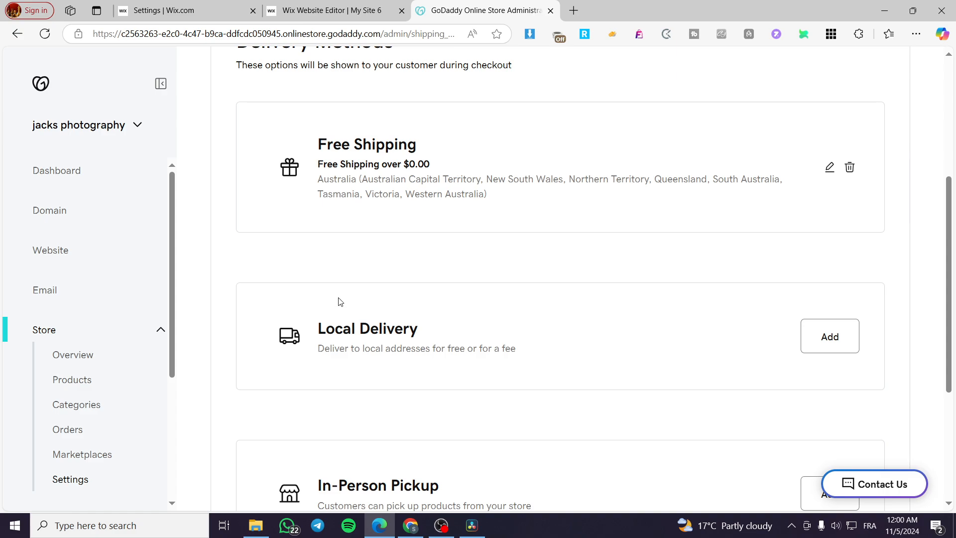
{"action": "scroll", "scroll_direction": "down", "scroll_amount": 3}
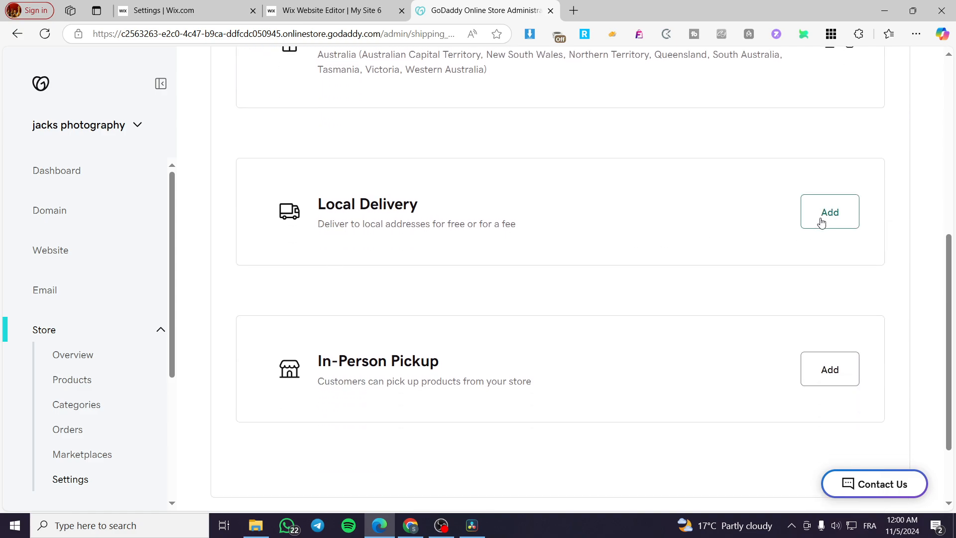
{"action": "mouse_move", "coordinate": [468, 377]}
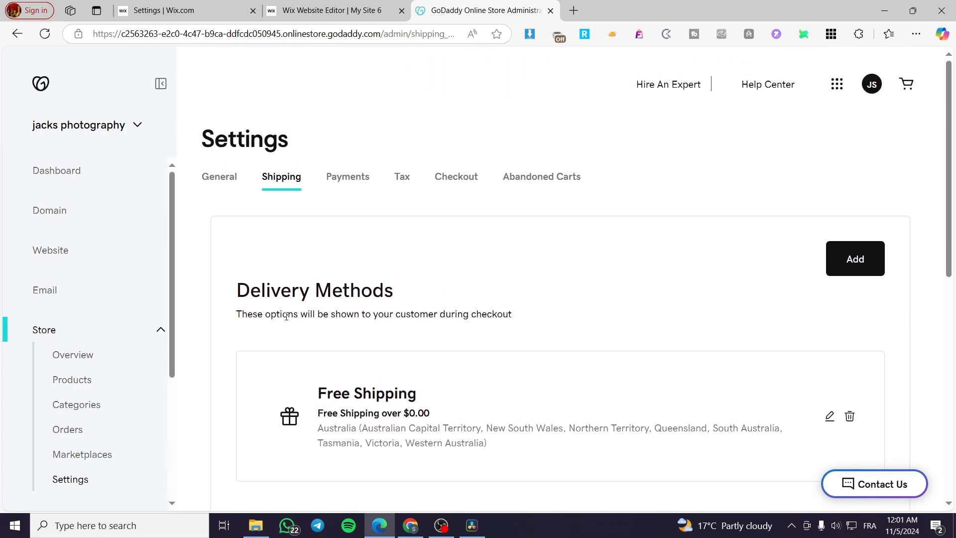
Start adding a delivery method to see Free Shipping, Flat Rate and Weight-based options
{"action": "left_click", "coordinate": [855, 259]}
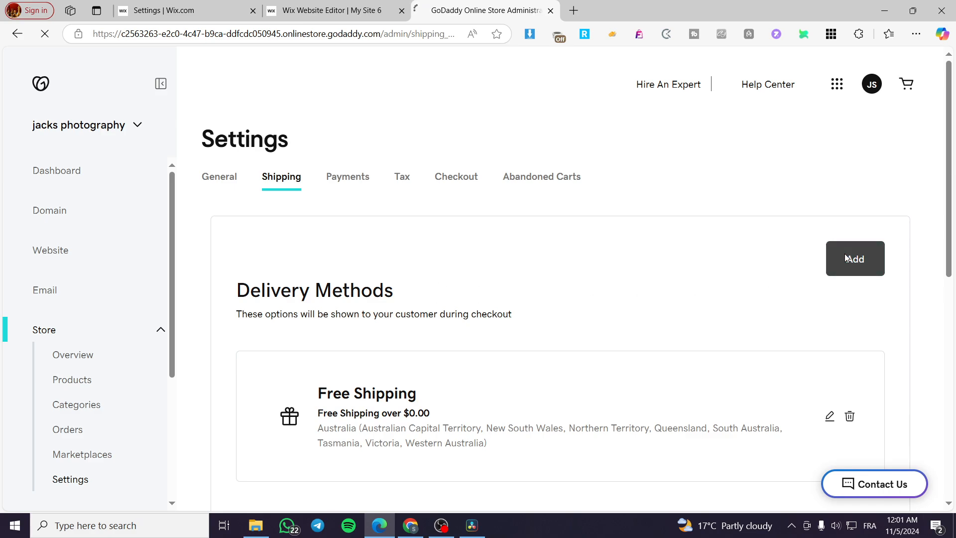
{"action": "left_click", "coordinate": [855, 258]}
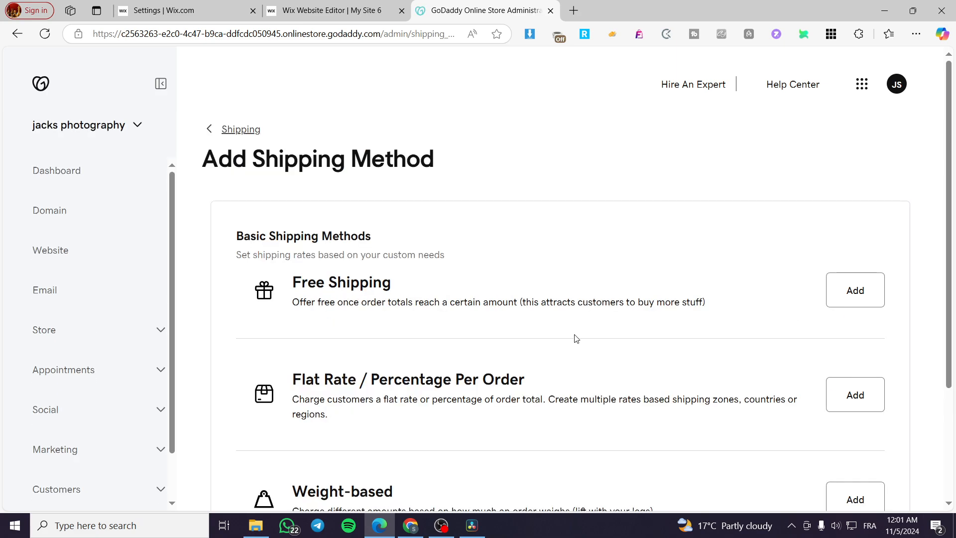
{"action": "scroll", "scroll_direction": "down", "scroll_amount": 3}
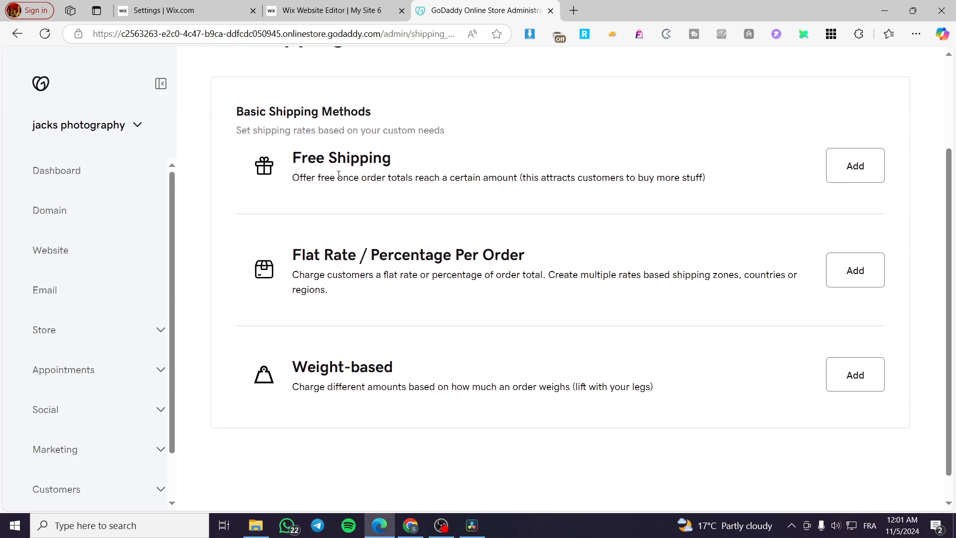
{"action": "mouse_move", "coordinate": [460, 271]}
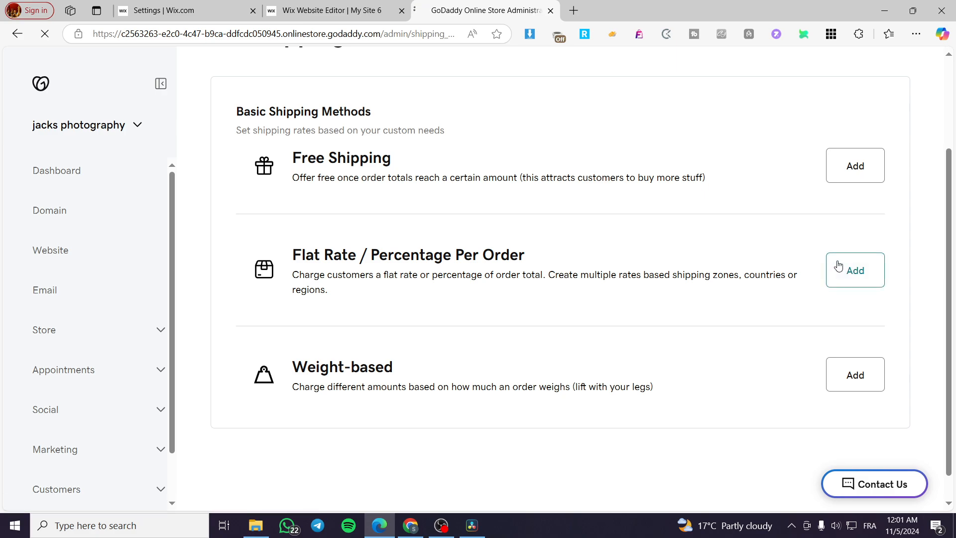
{"action": "mouse_move", "coordinate": [291, 260]}
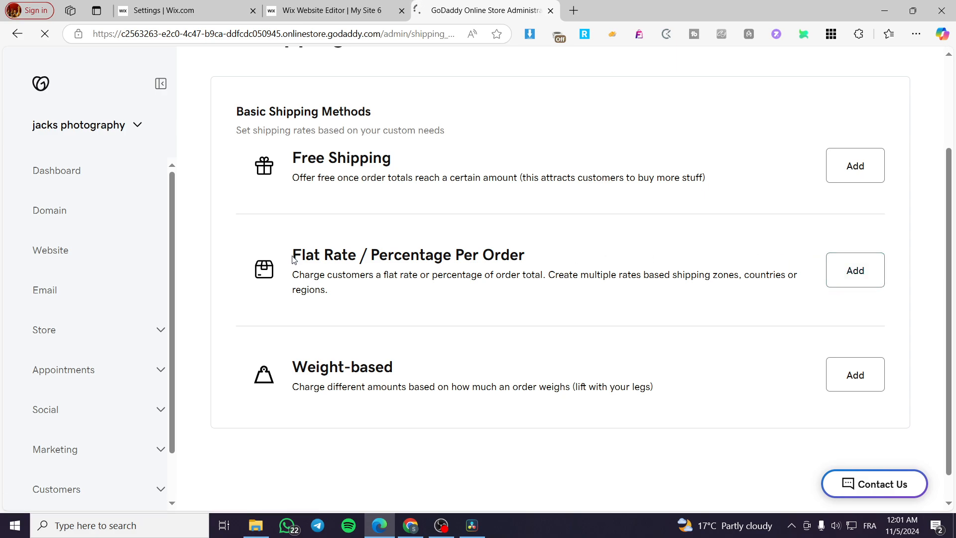
{"action": "mouse_move", "coordinate": [529, 273]}
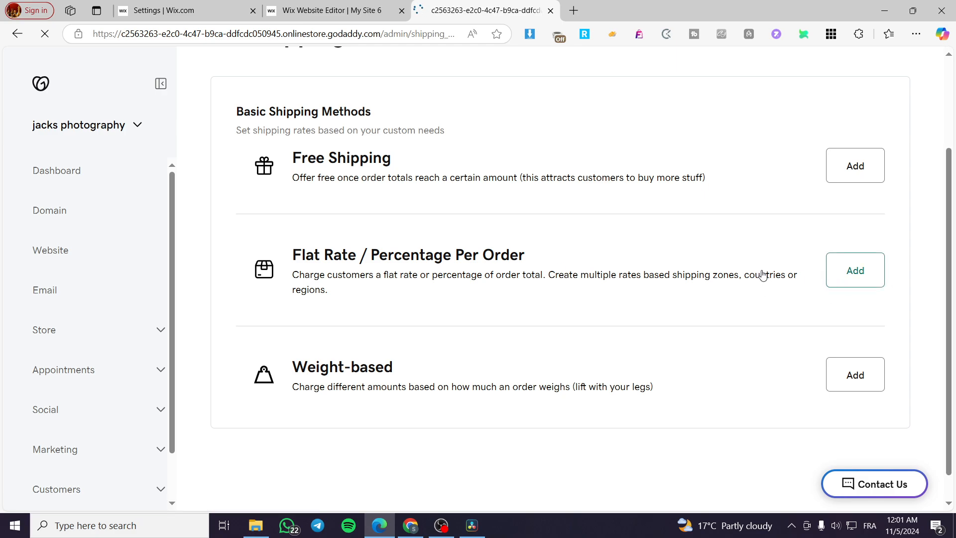
Add a Flat Rate Per Order method named 'Standard Shipping' charging 25.00 per order
{"action": "left_click", "coordinate": [855, 270]}
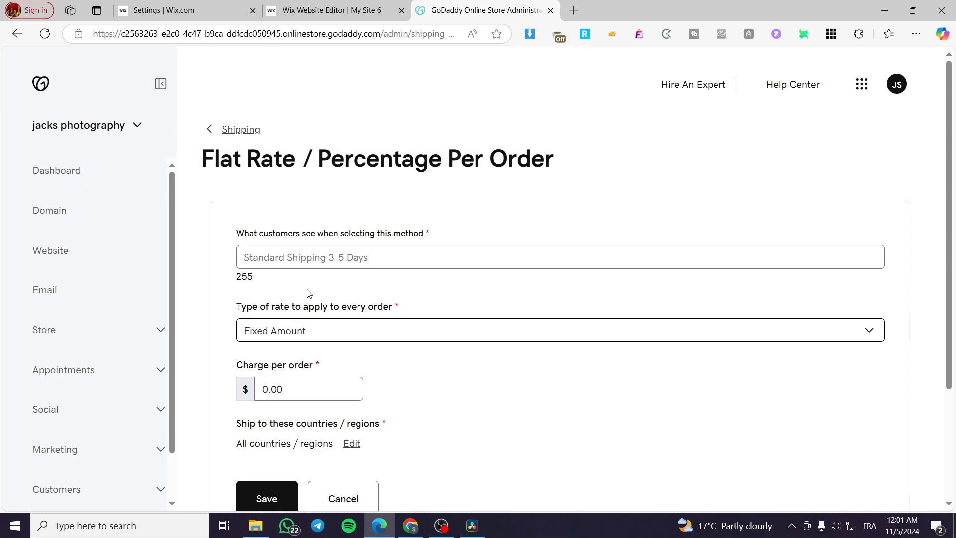
{"action": "left_click", "coordinate": [328, 257]}
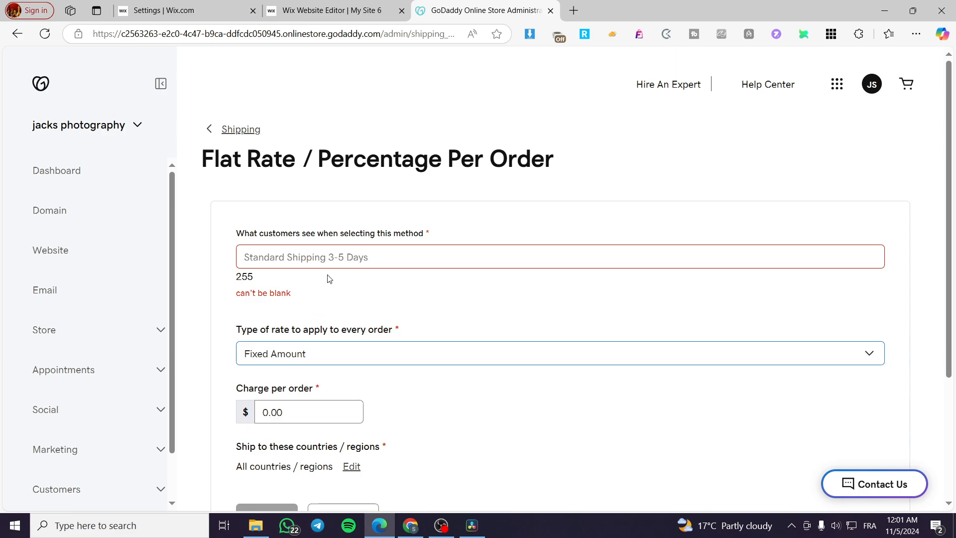
{"action": "type", "text": "S"}
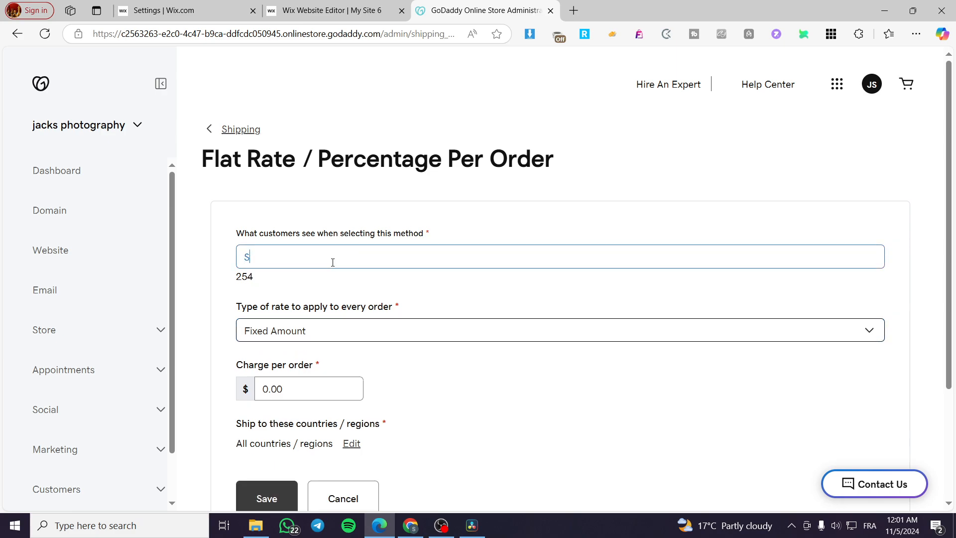
{"action": "type", "text": "tandard"}
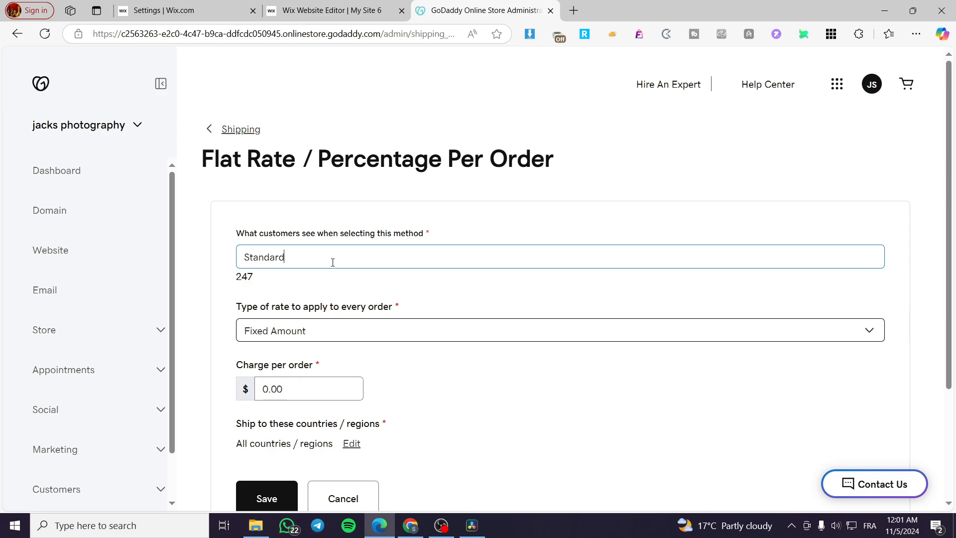
{"action": "type", "text": "Shipping"}
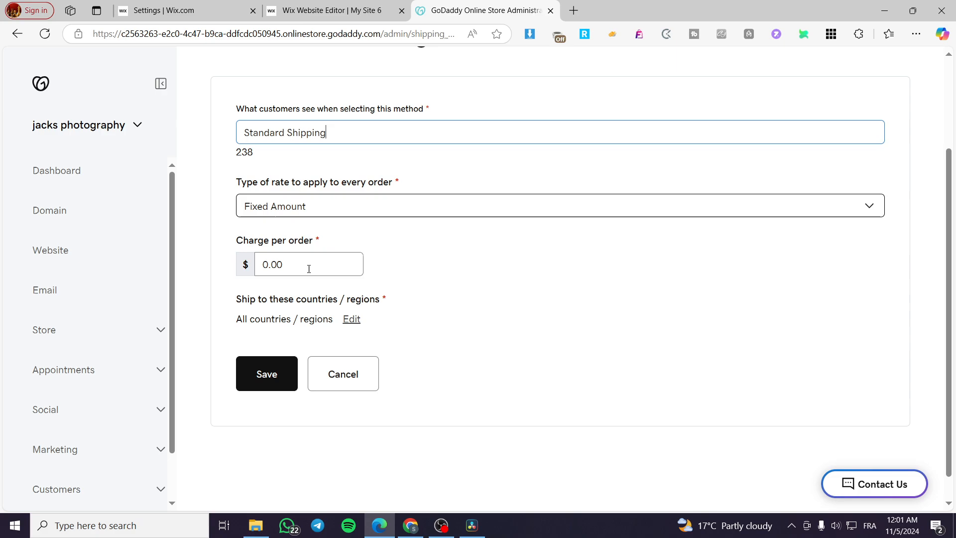
{"action": "double_click", "coordinate": [271, 263]}
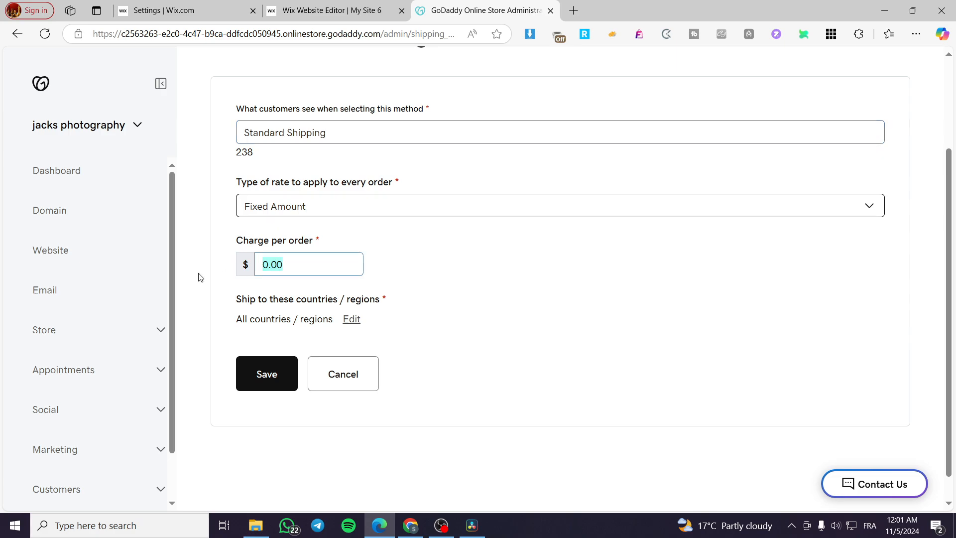
{"action": "type", "text": "25.00"}
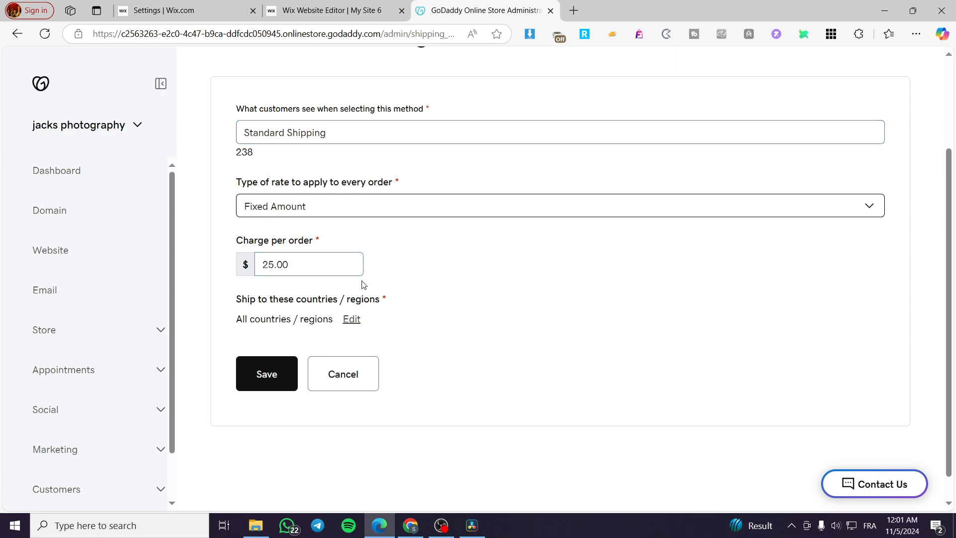
{"action": "mouse_move", "coordinate": [264, 305]}
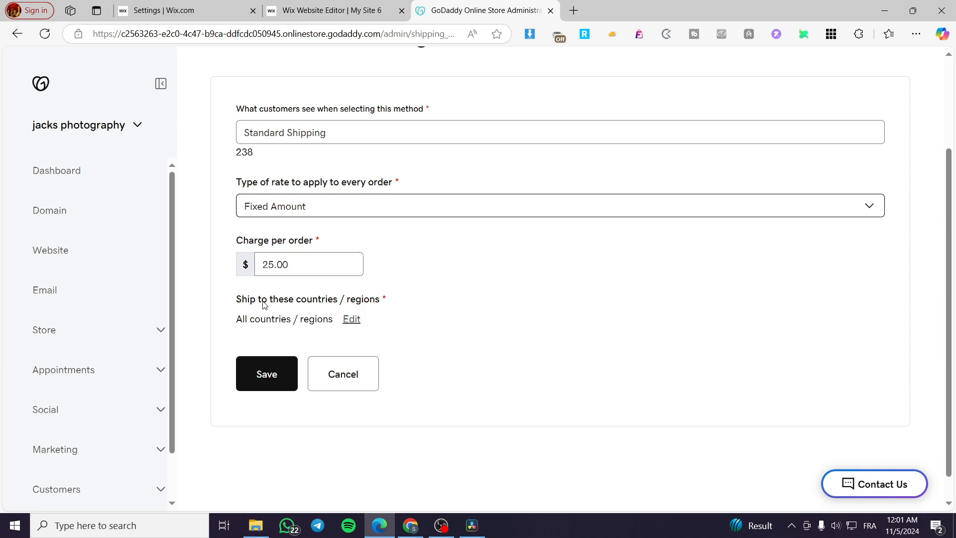
{"action": "mouse_move", "coordinate": [367, 312]}
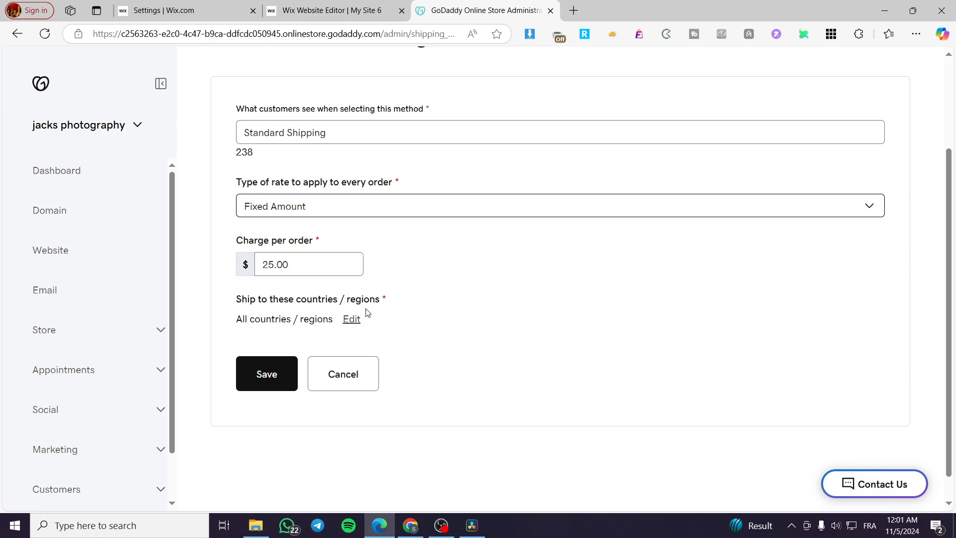
{"action": "mouse_move", "coordinate": [280, 318]}
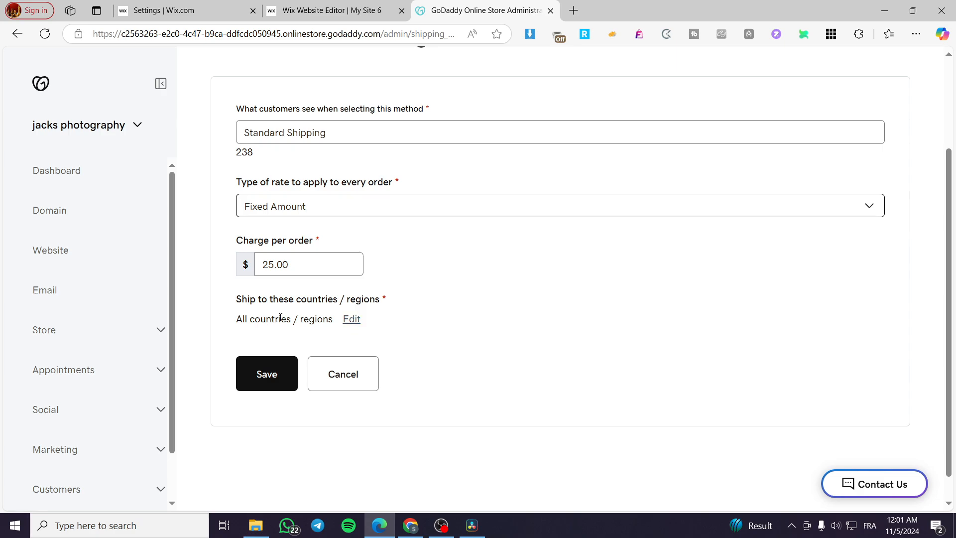
Set Standard Shipping to ship to All countries and save the method
{"action": "left_click", "coordinate": [350, 319]}
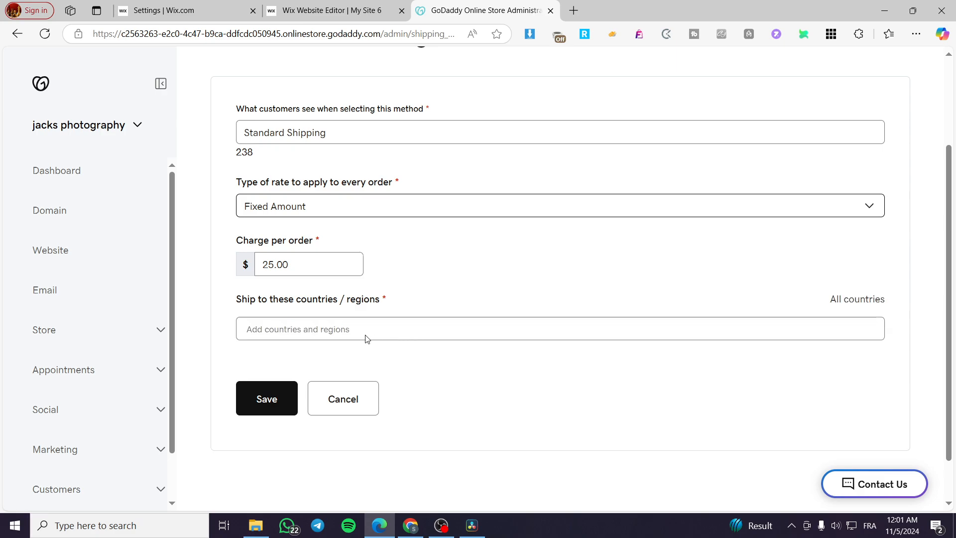
{"action": "mouse_move", "coordinate": [868, 305]}
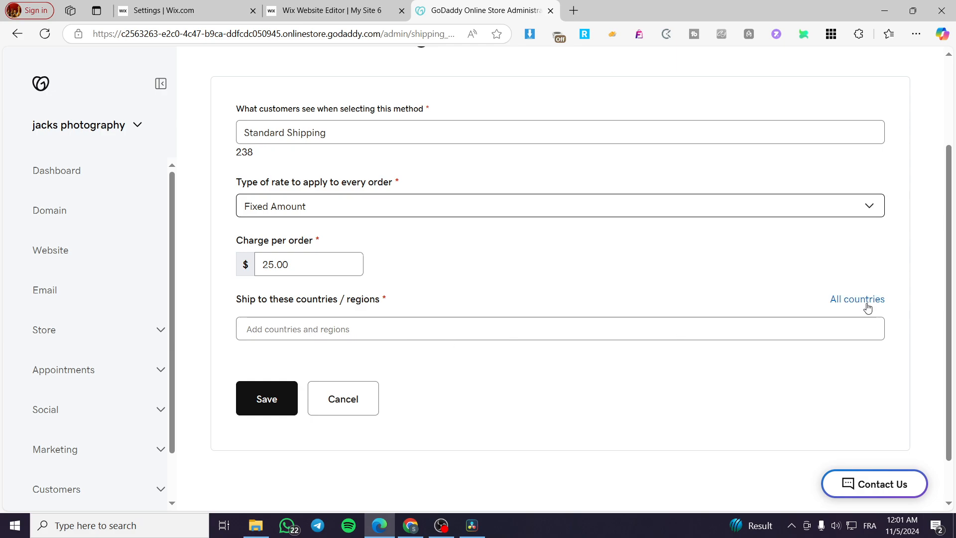
{"action": "left_click", "coordinate": [857, 299]}
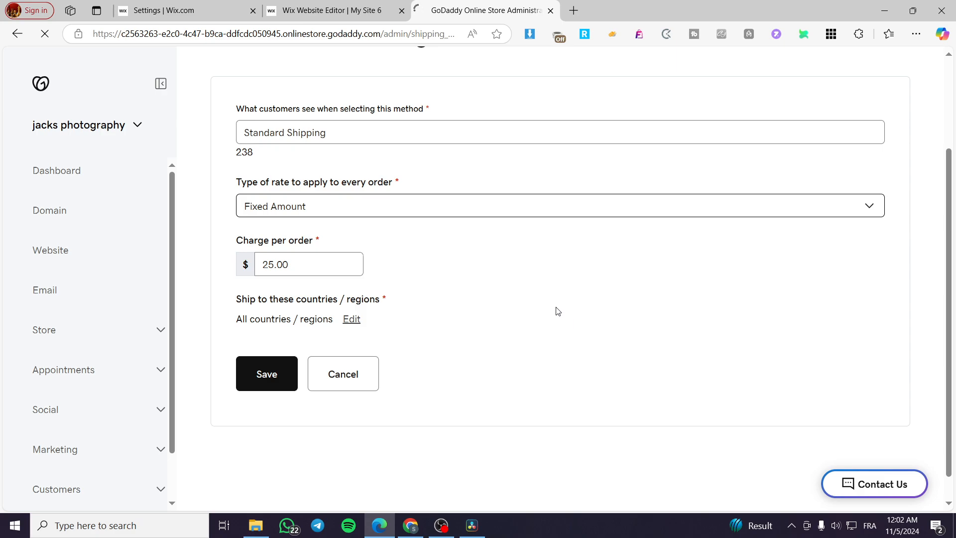
{"action": "mouse_move", "coordinate": [553, 307]}
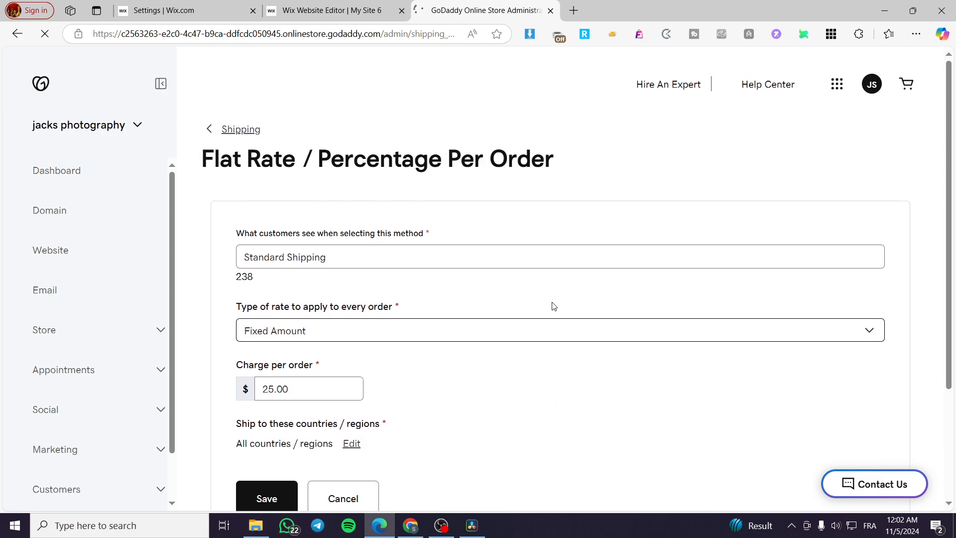
{"action": "left_click", "coordinate": [240, 129]}
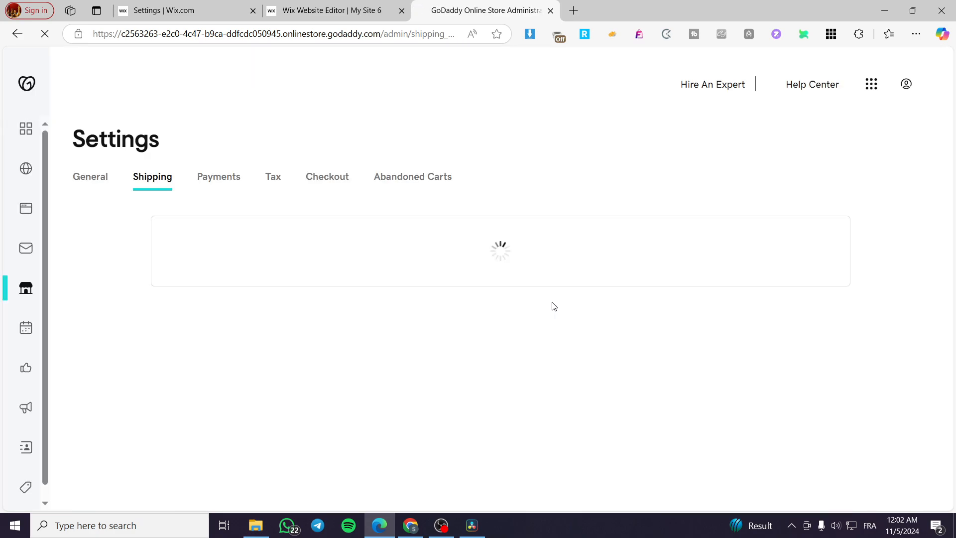